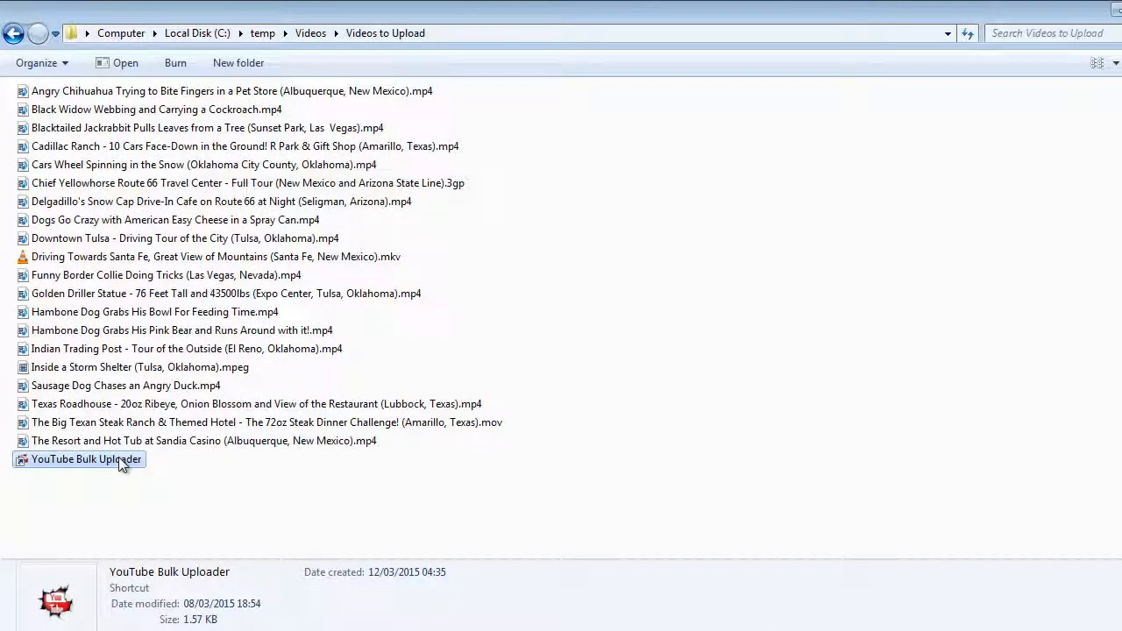
Step: Launch the uploader, review the 512-entry Video Database, then move on to Account Management
double_click(84, 459)
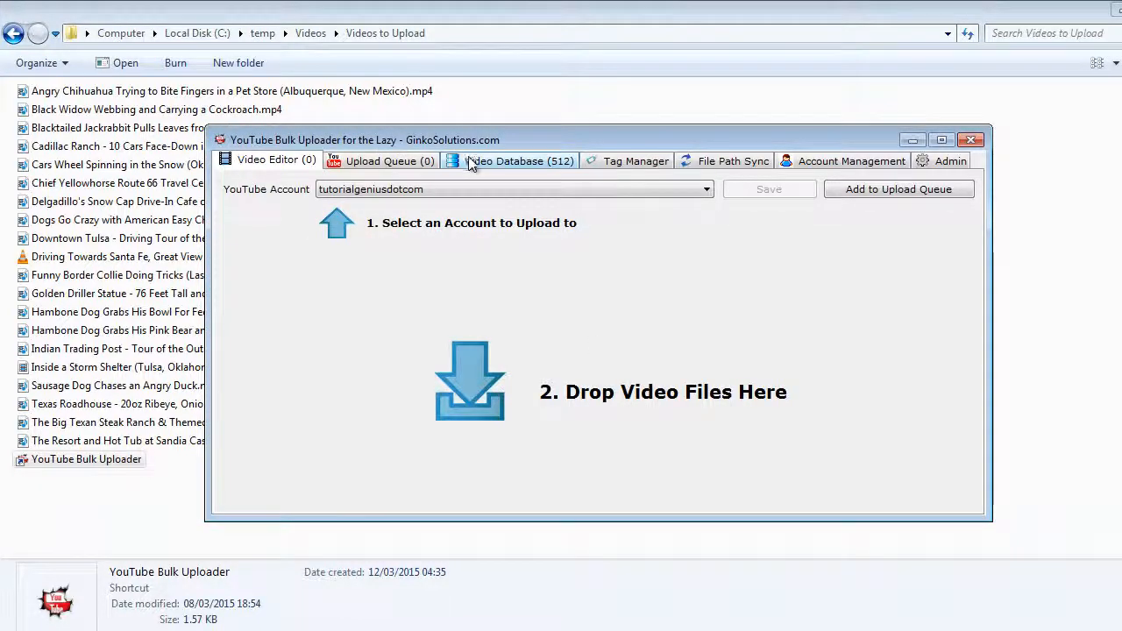
left_click(518, 162)
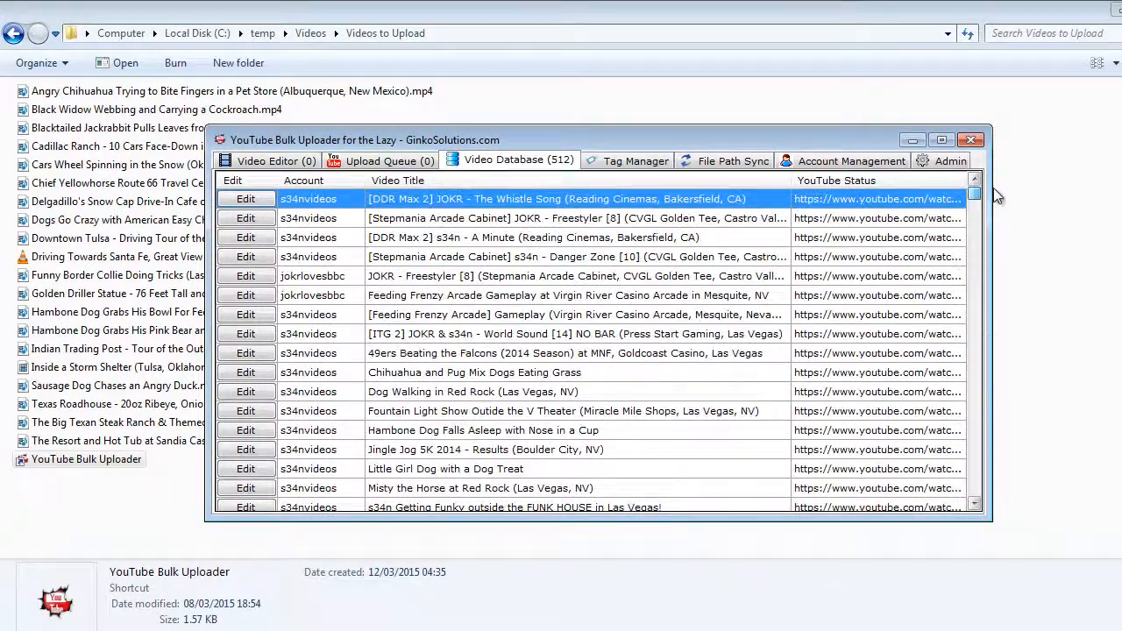
left_click(267, 162)
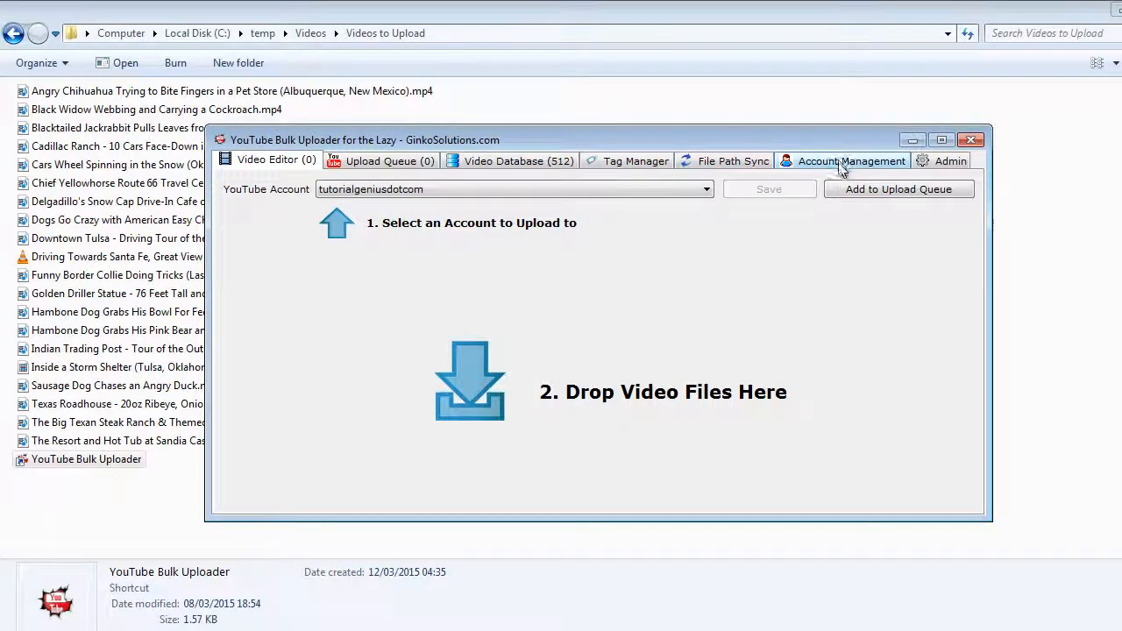
left_click(852, 162)
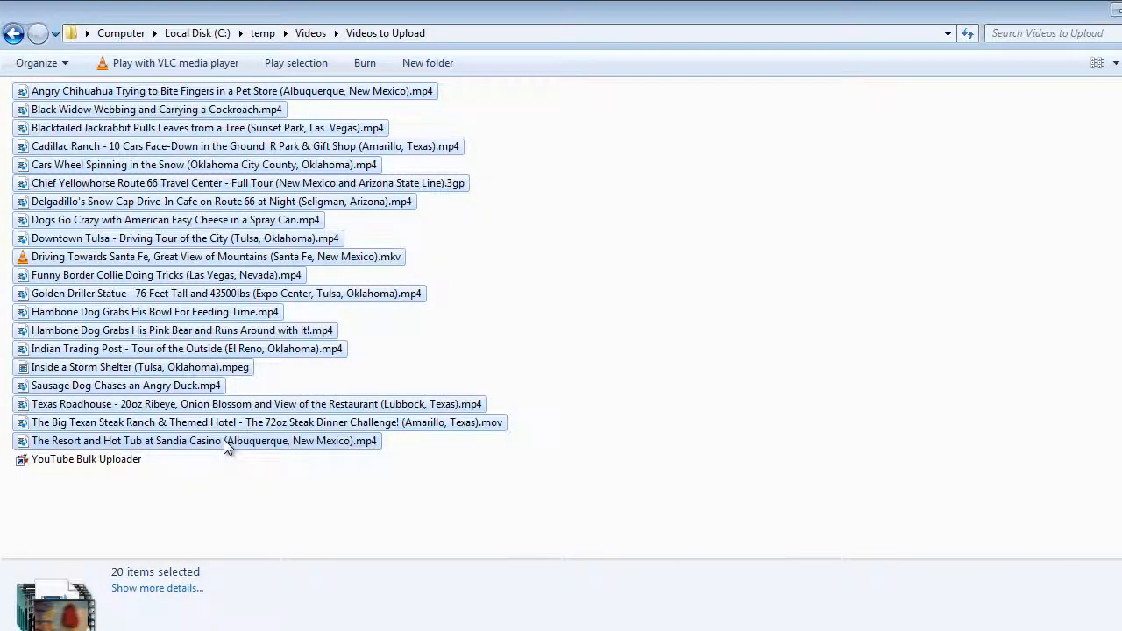
mouse_move(417, 263)
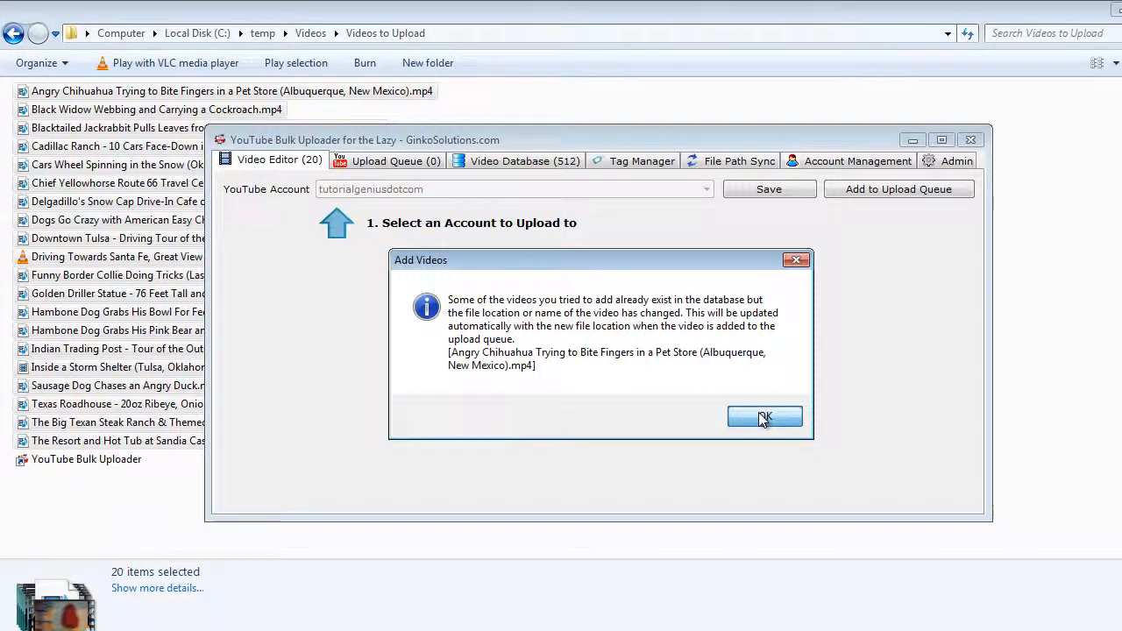
Step: Dismiss the already-in-database notice and inspect the Cadillac Ranch video's auto-generated tags and details
left_click(764, 417)
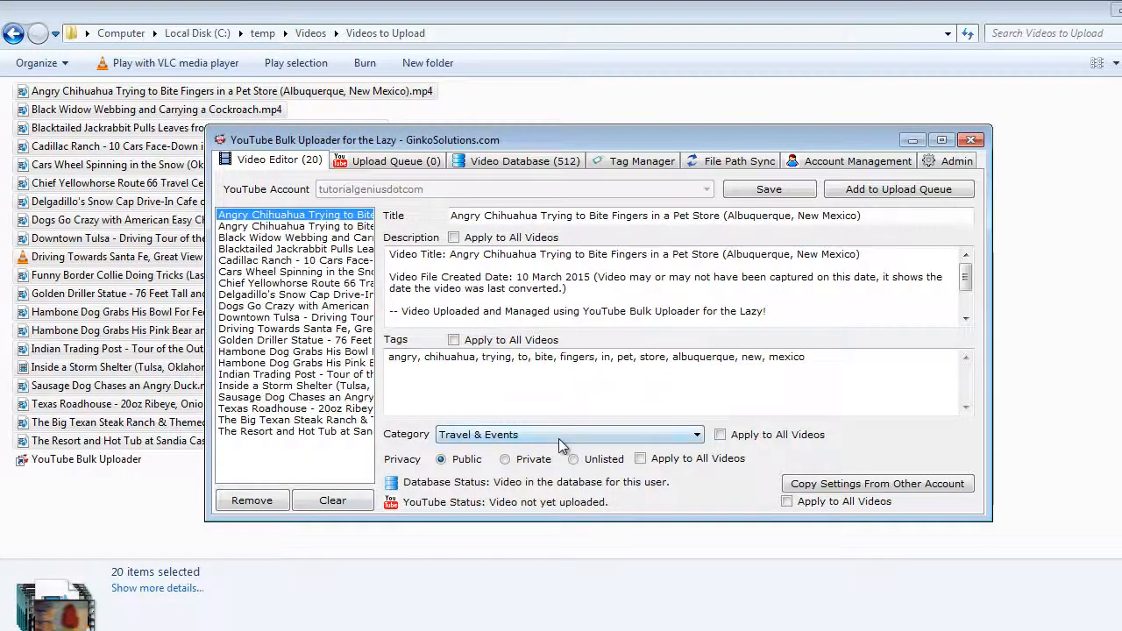
mouse_move(491, 430)
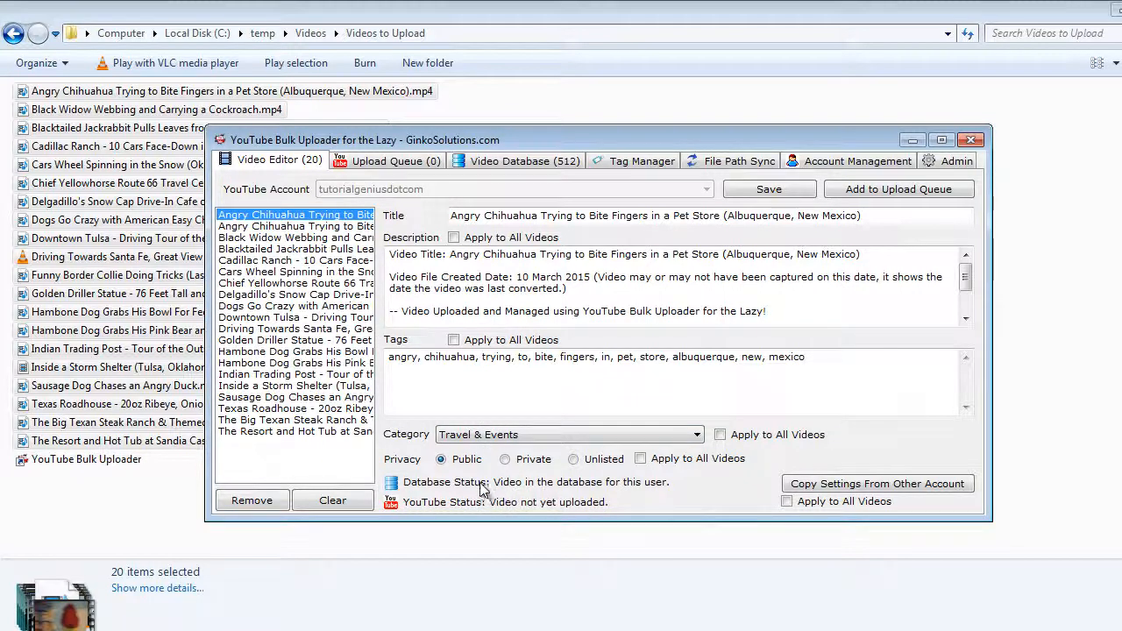
triple_click(596, 358)
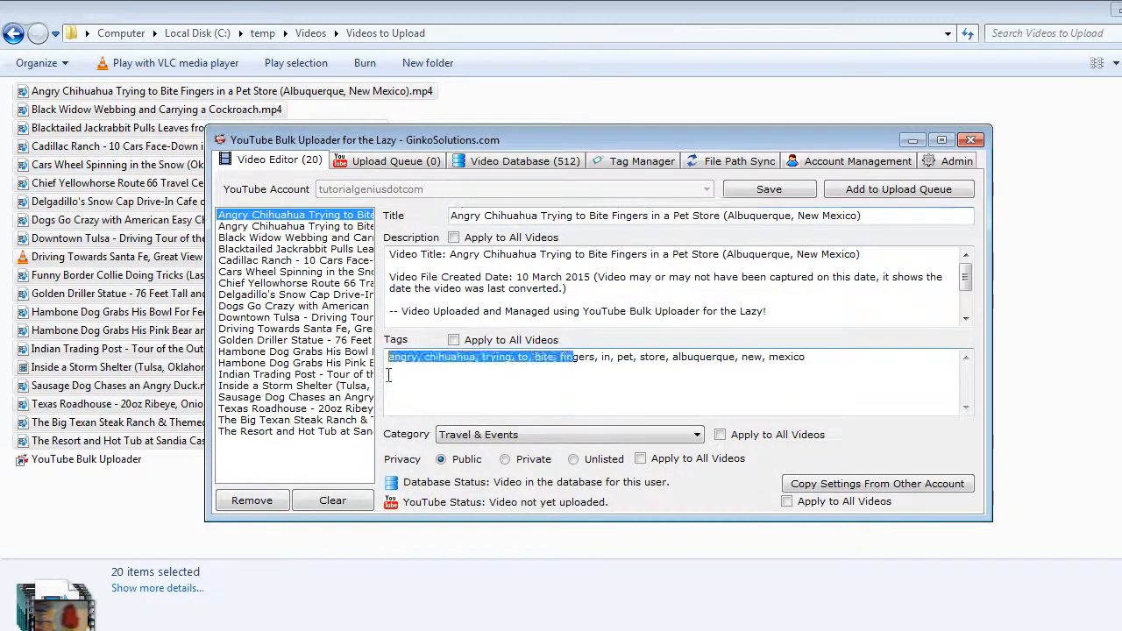
left_click(294, 260)
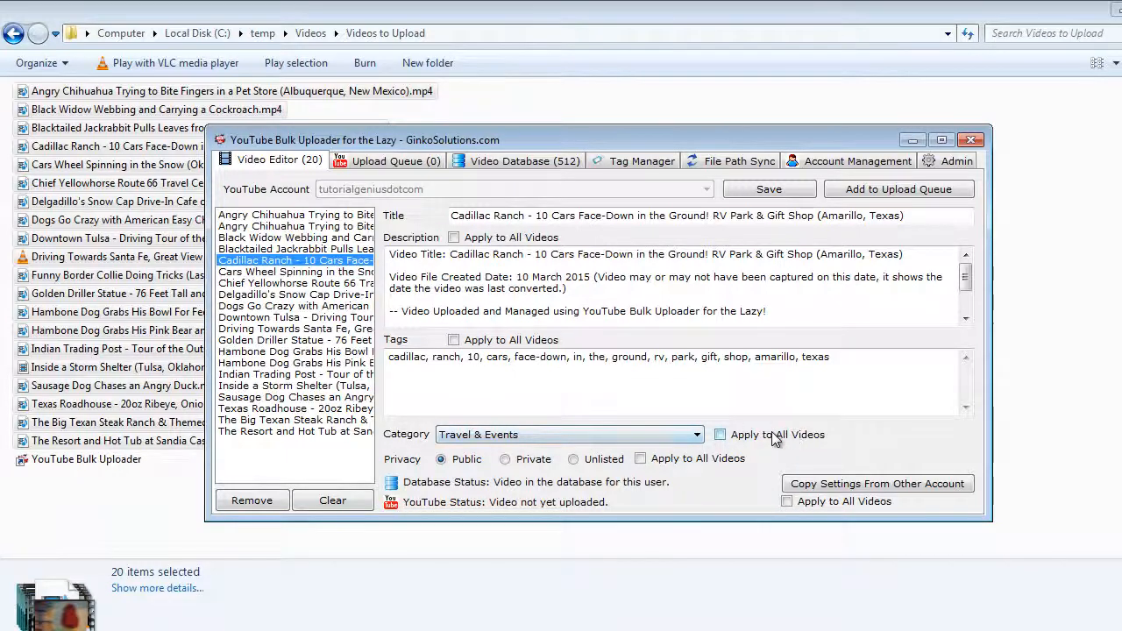
Step: Toggle applying the Travel & Events category to all videos on and back off
left_click(719, 435)
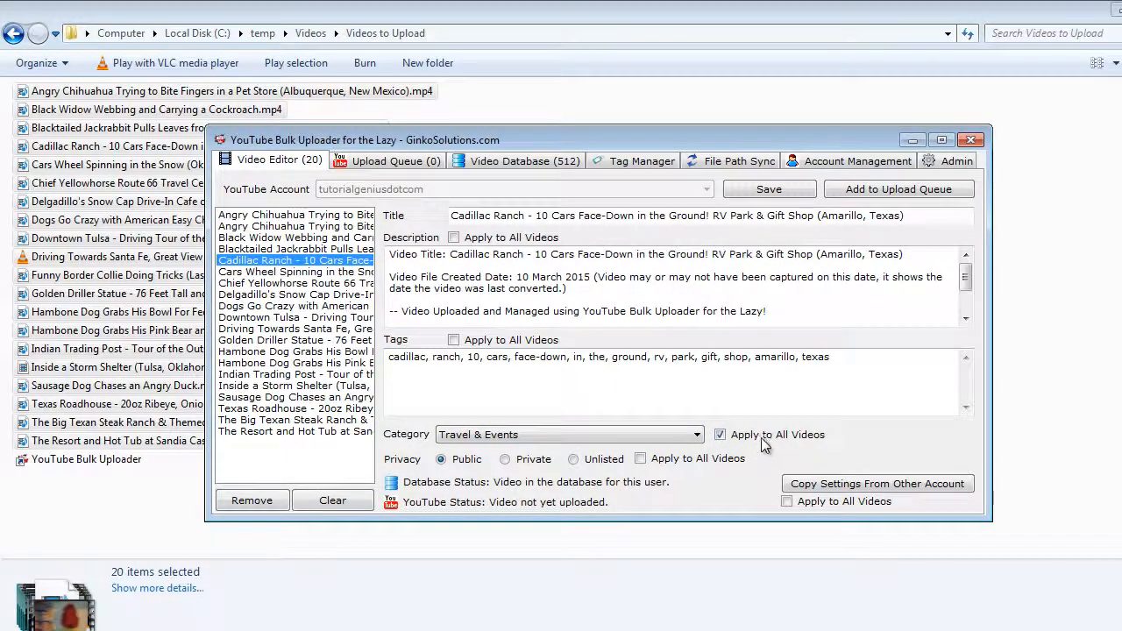
left_click(452, 340)
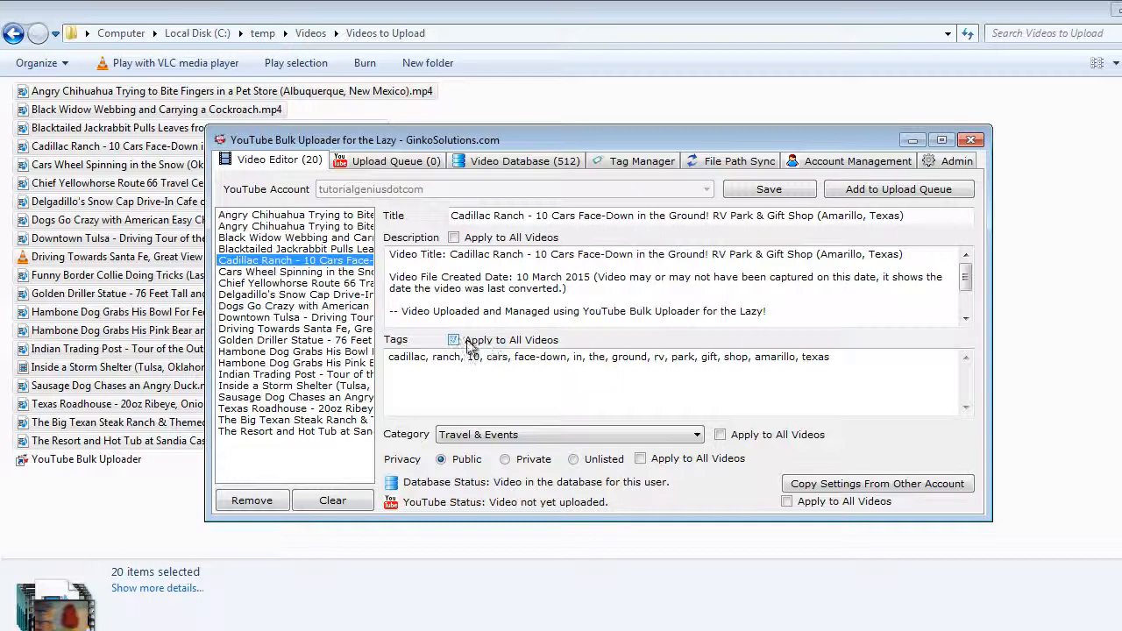
left_click(452, 340)
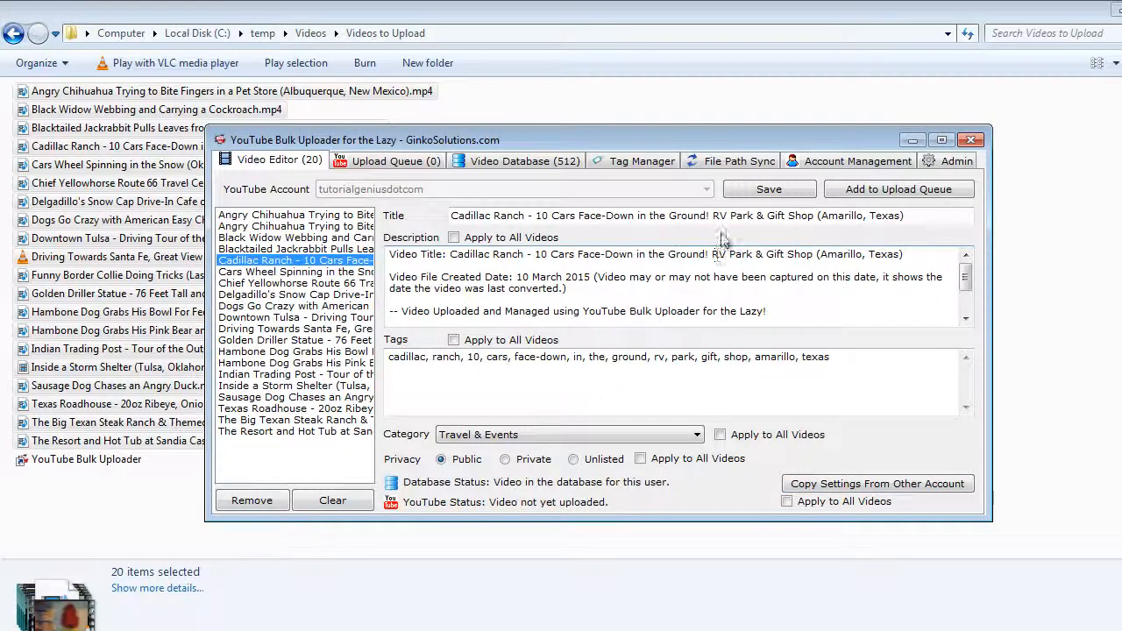
Step: Add all 20 loaded videos to the upload queue and confirm they show as In Queue
left_click(897, 189)
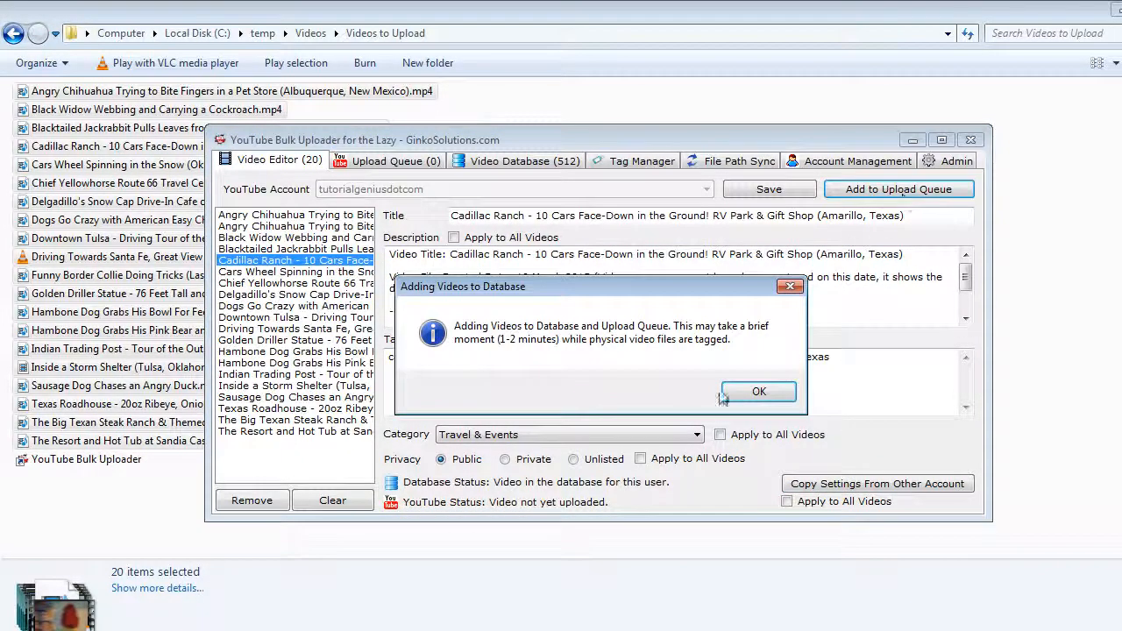
left_click(758, 391)
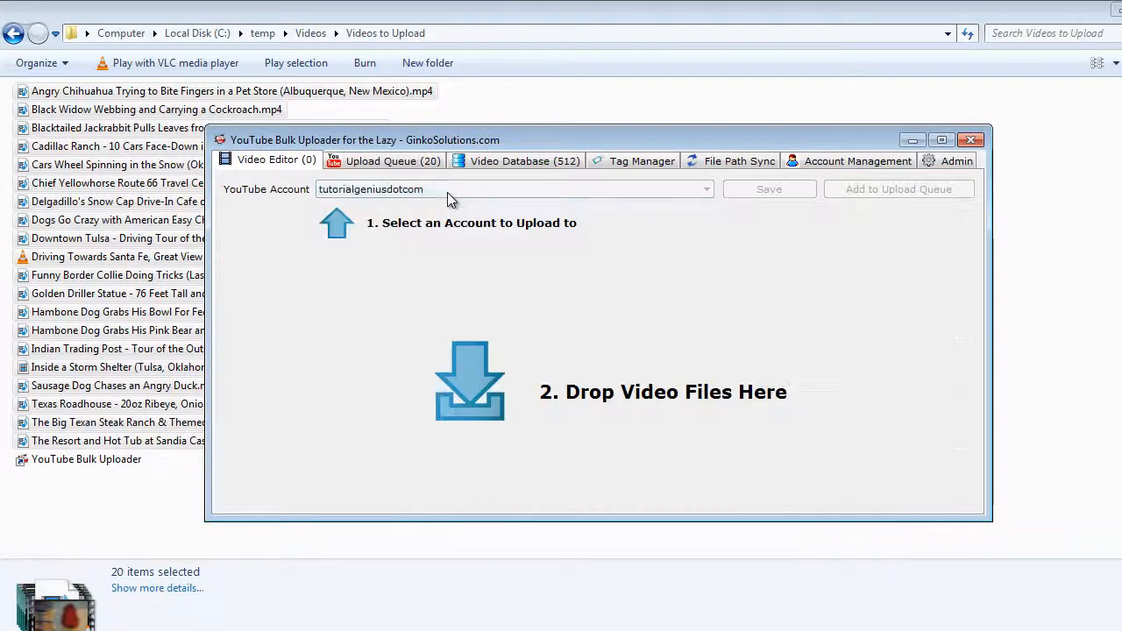
left_click(393, 162)
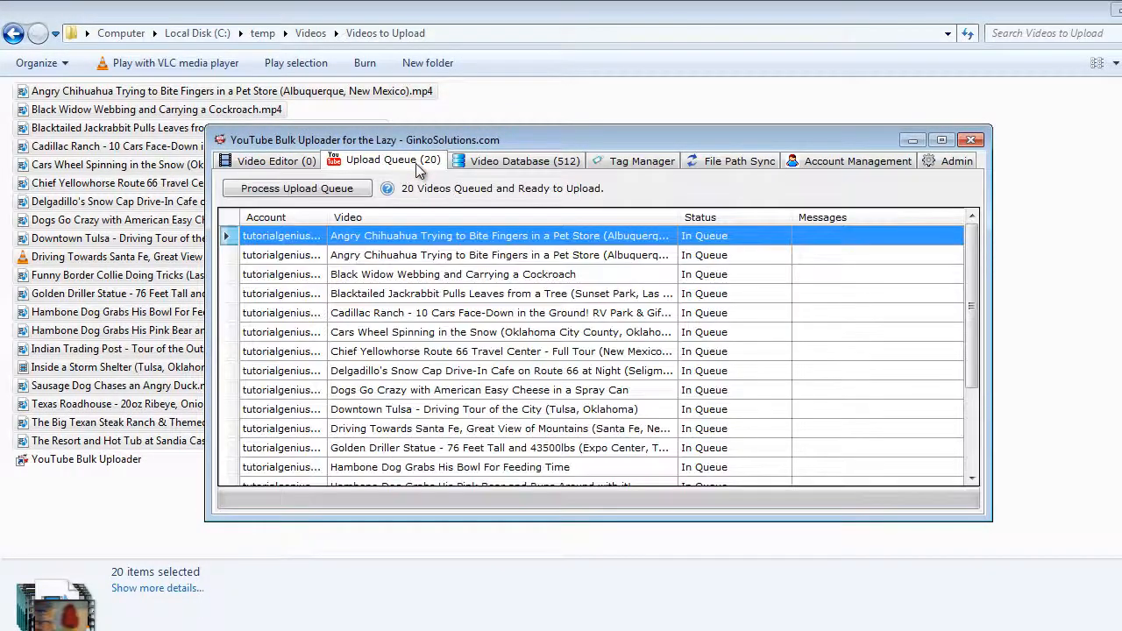
mouse_move(350, 214)
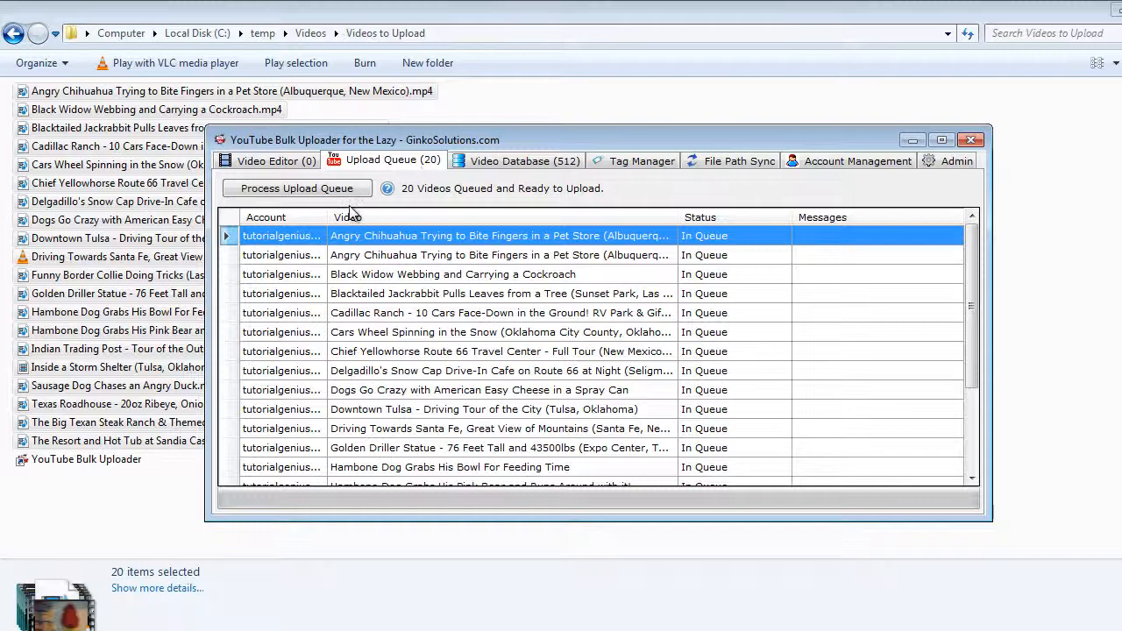
mouse_move(304, 312)
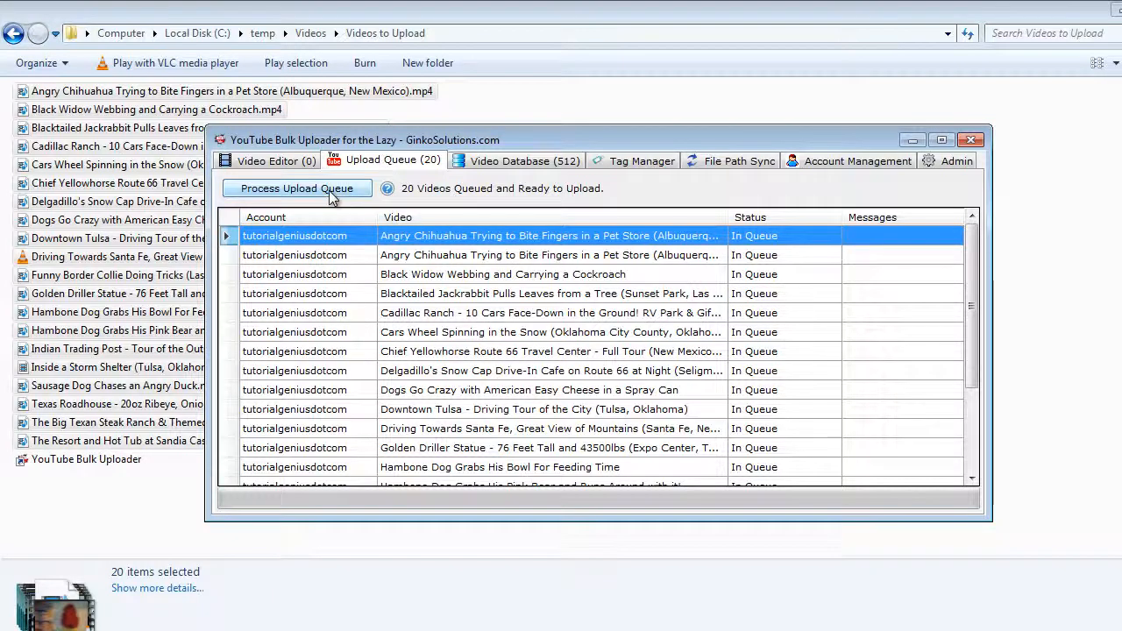
mouse_move(305, 161)
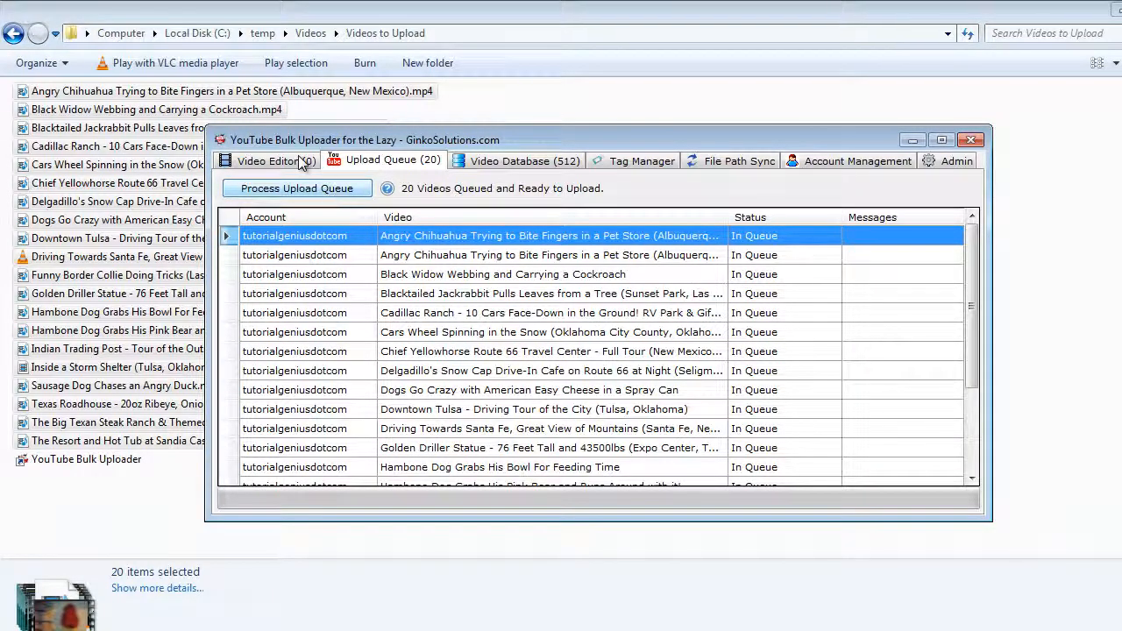
mouse_move(289, 167)
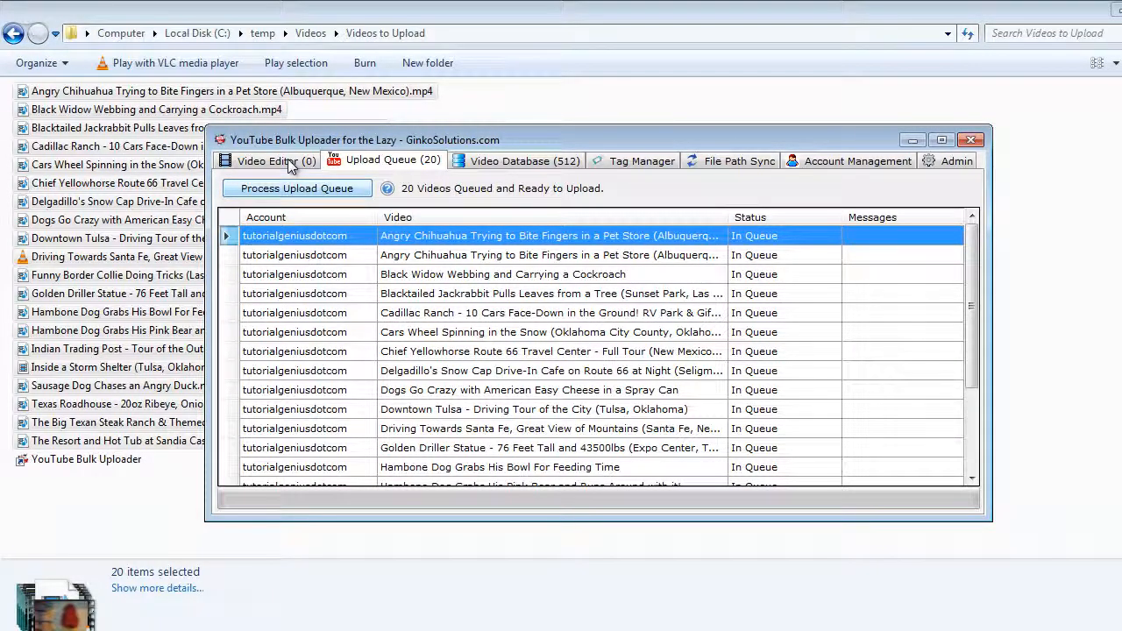
mouse_move(489, 235)
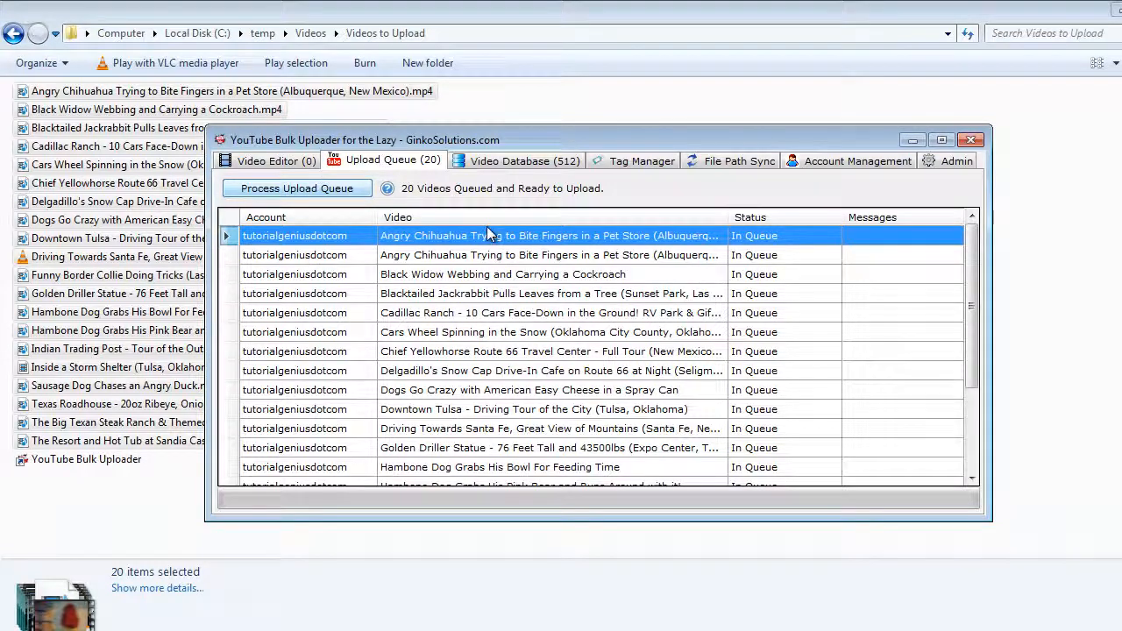
Step: Return from the emptied Video Editor to the database of all tagged videos
left_click(266, 161)
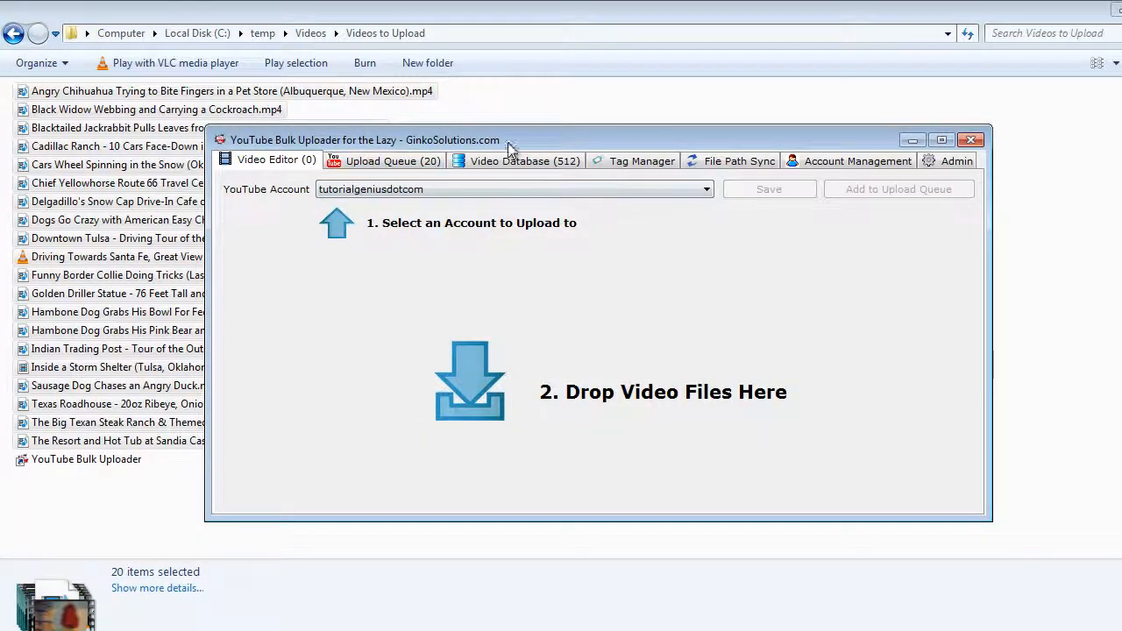
left_click(526, 162)
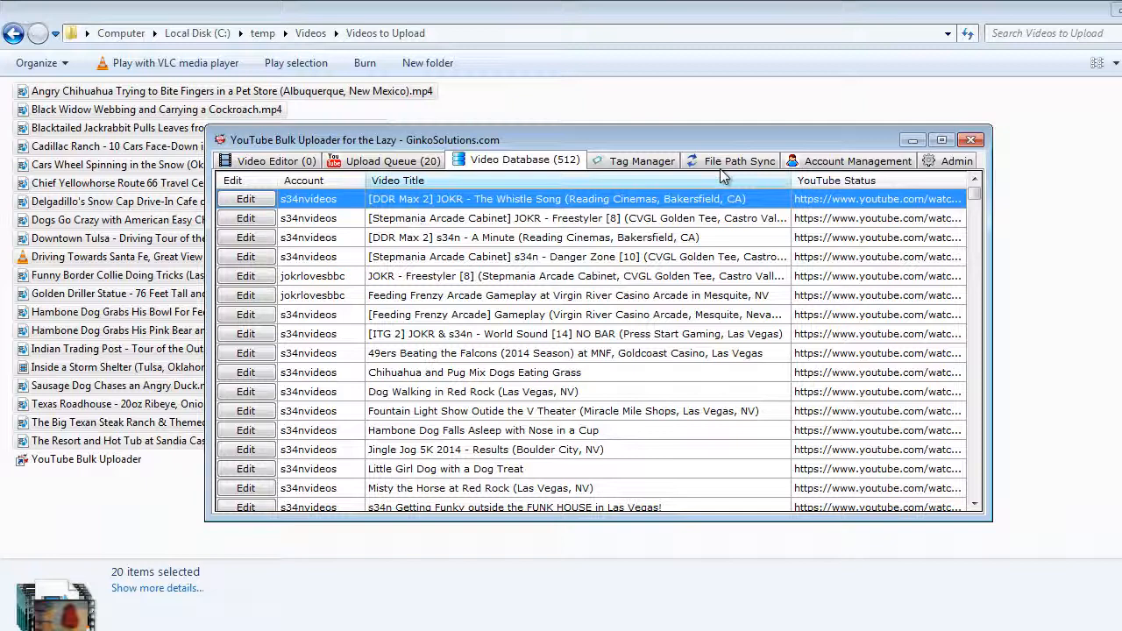
Step: Watch the Angry Chihuahua upload start and show the Chief Yellowhorse item's Reset/Remove/Move options
left_click(393, 161)
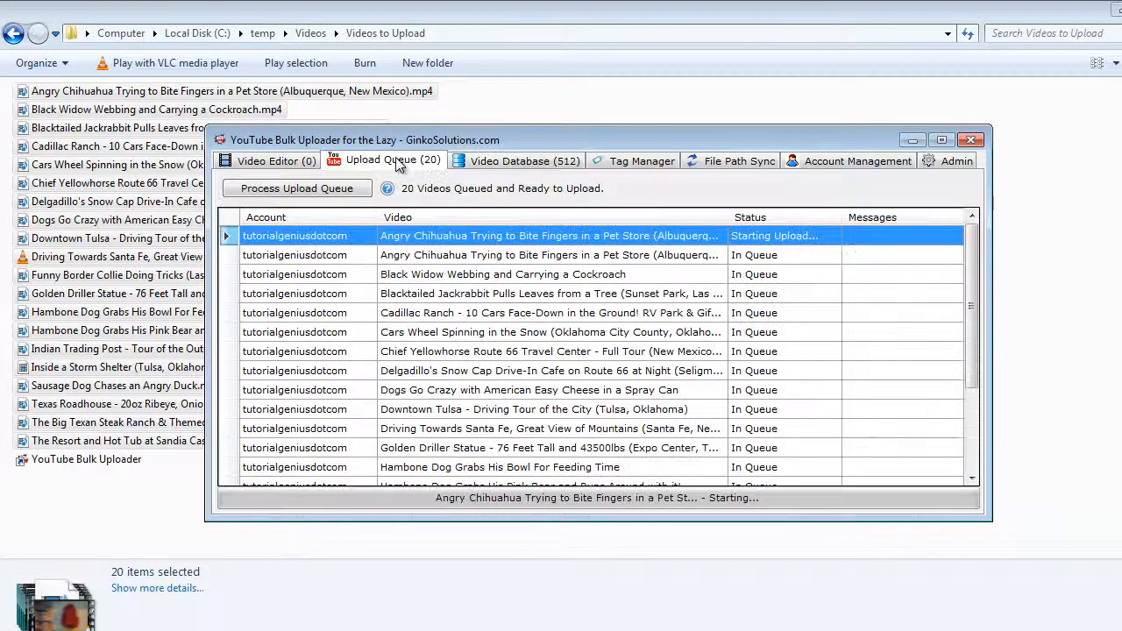
mouse_move(886, 249)
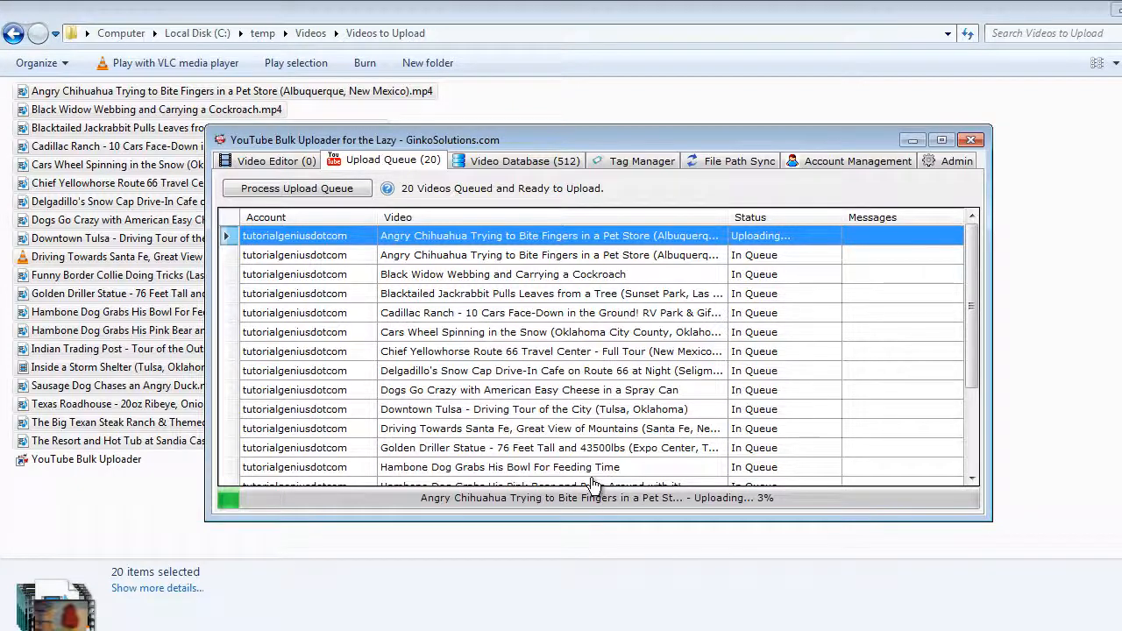
left_click(550, 351)
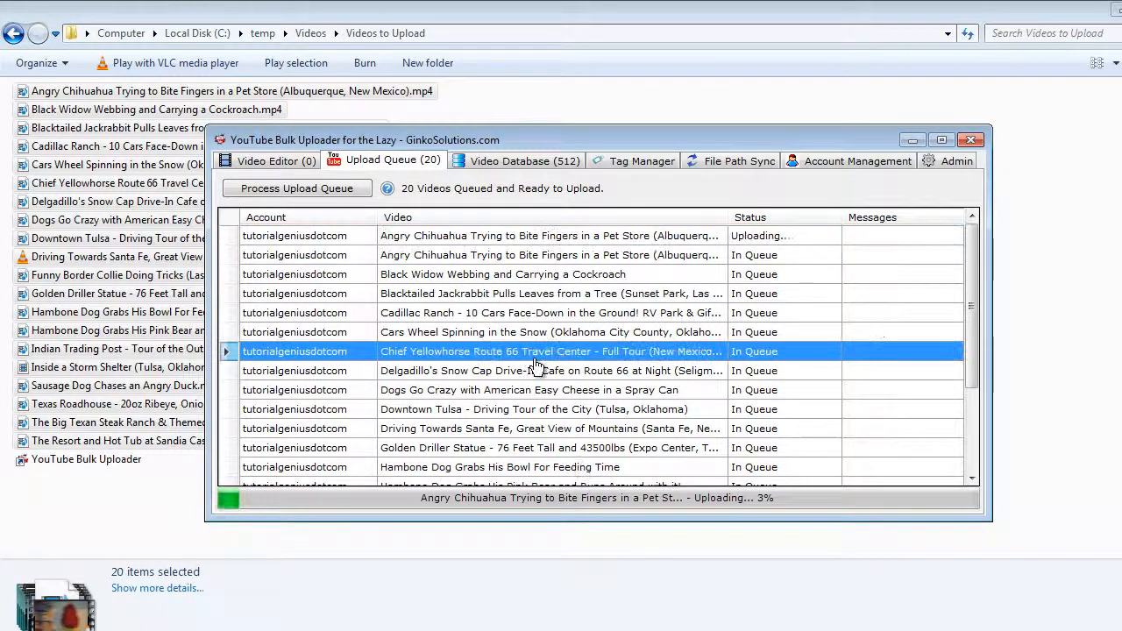
right_click(536, 351)
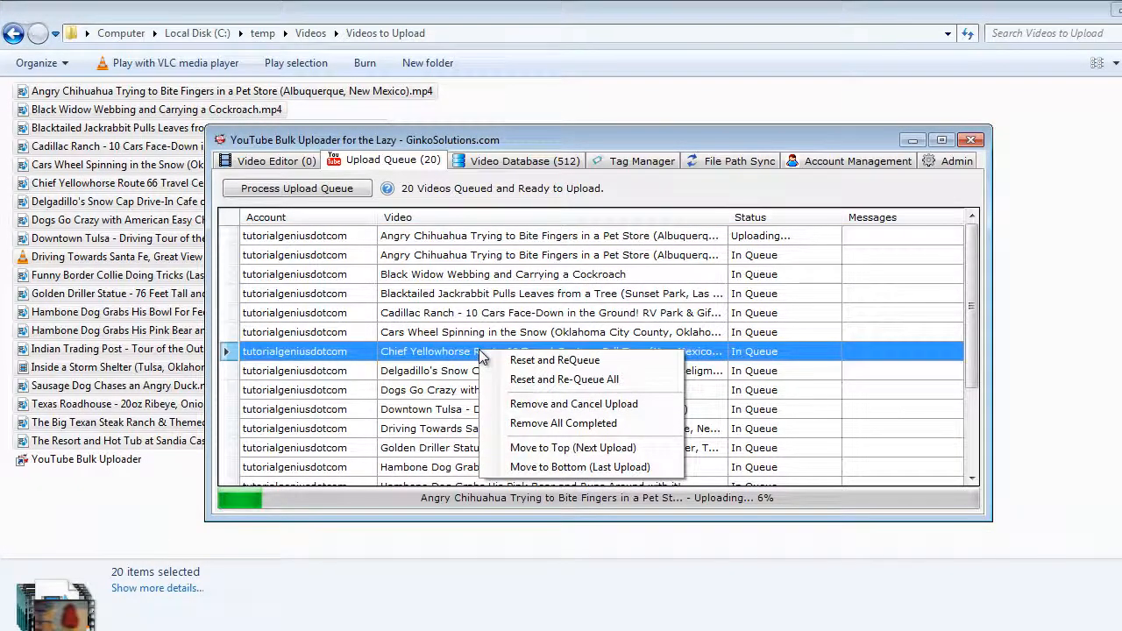
mouse_move(466, 438)
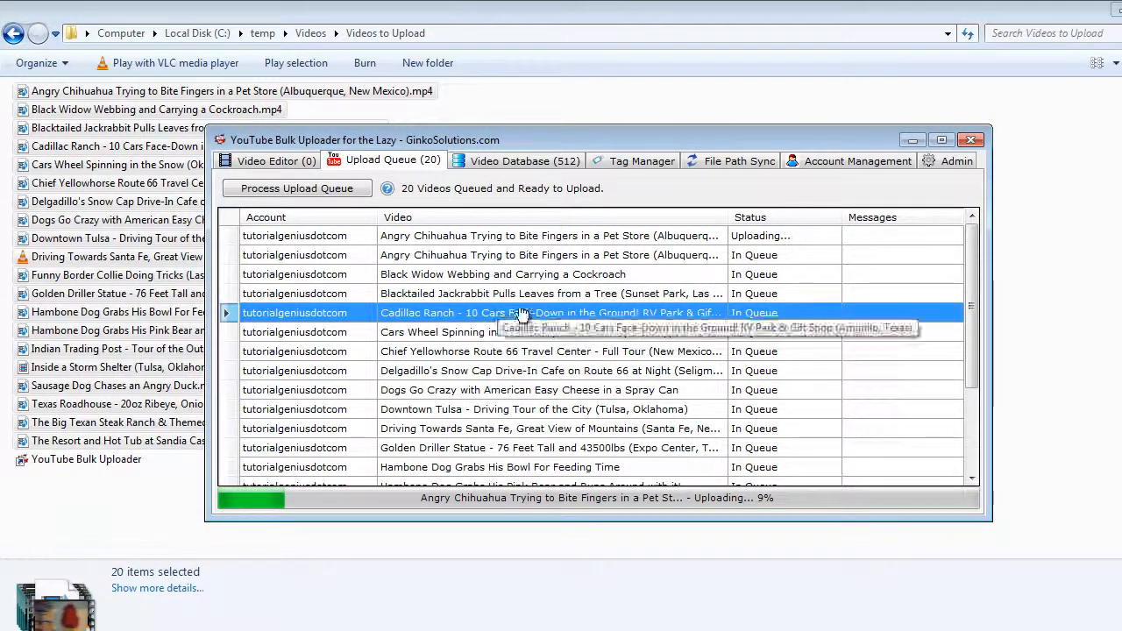
mouse_move(565, 282)
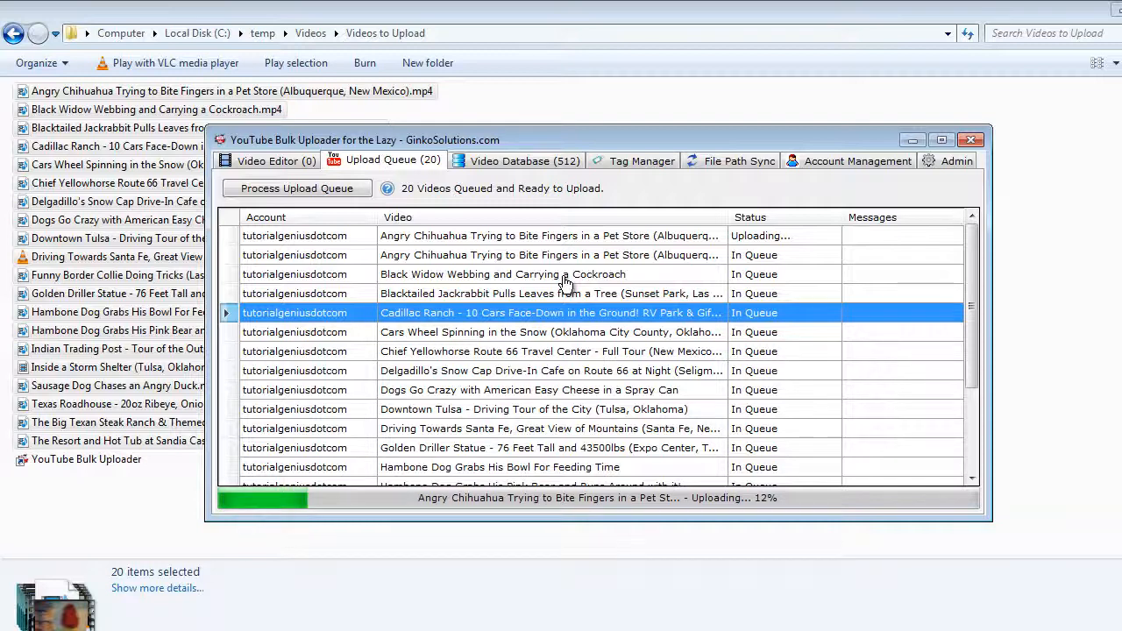
mouse_move(512, 243)
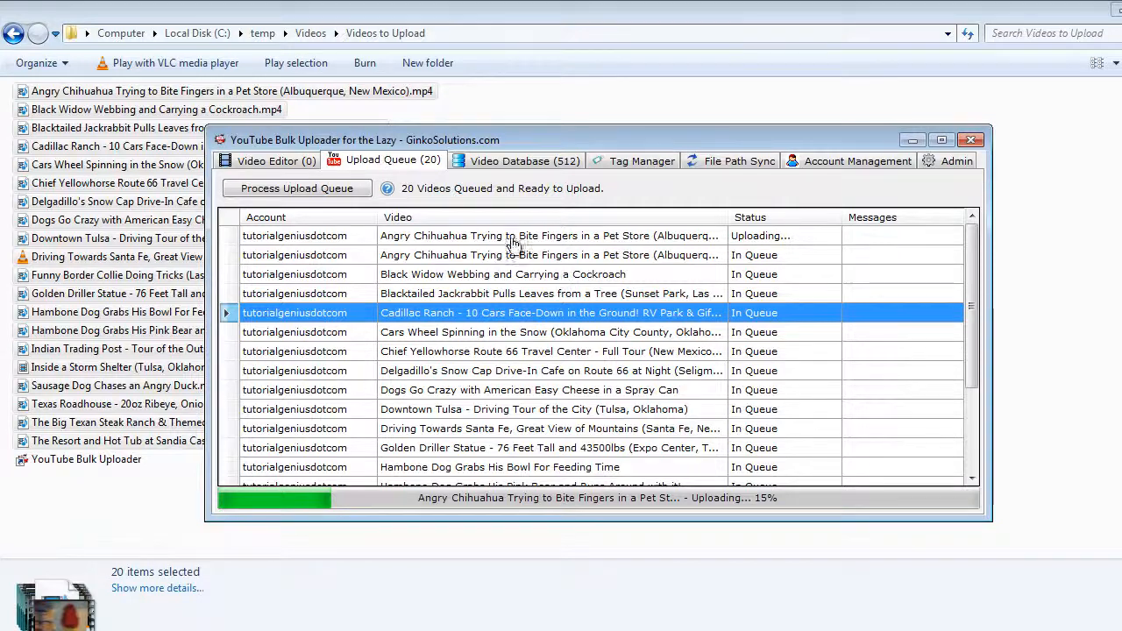
mouse_move(470, 457)
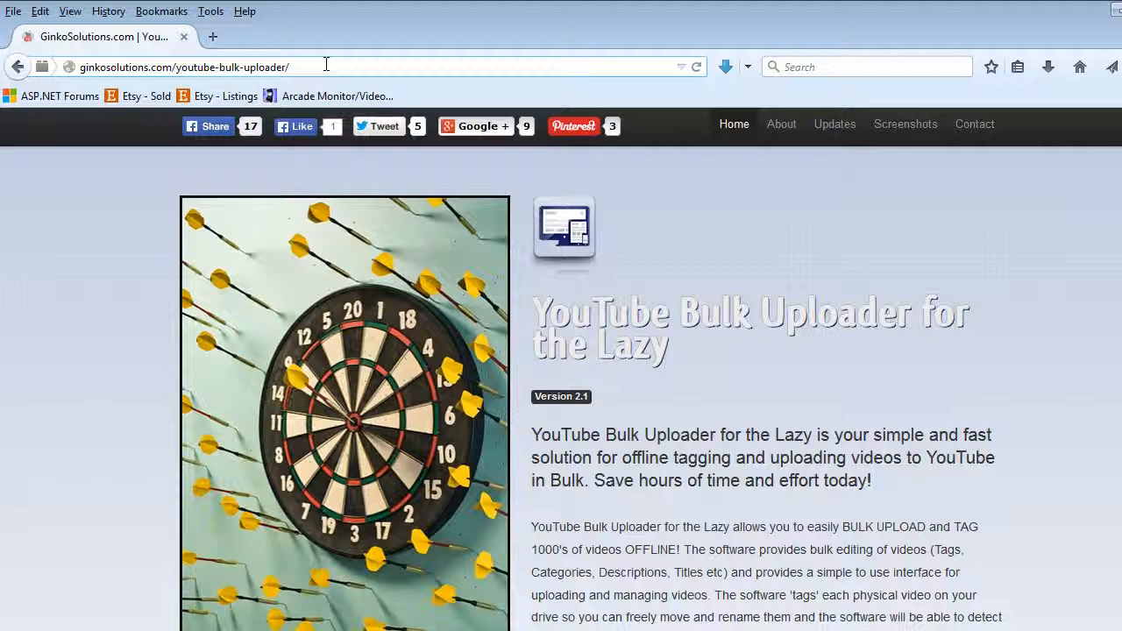
mouse_move(904, 240)
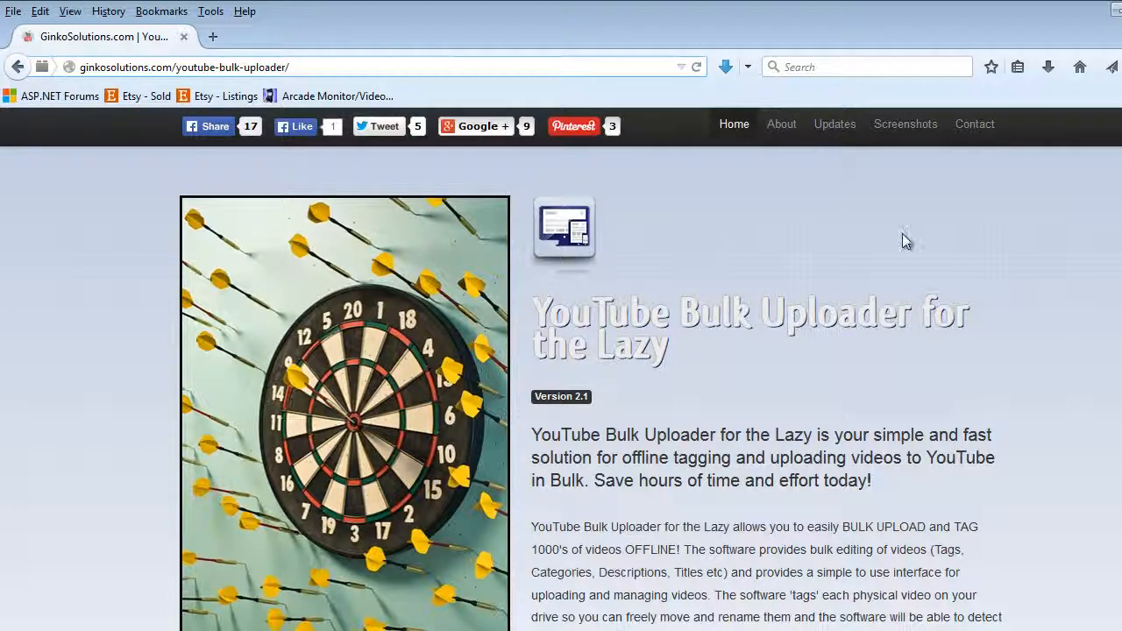
Step: Scroll to the features list and highlight the offline-working and automatic titles/tags features
scroll("down", 3)
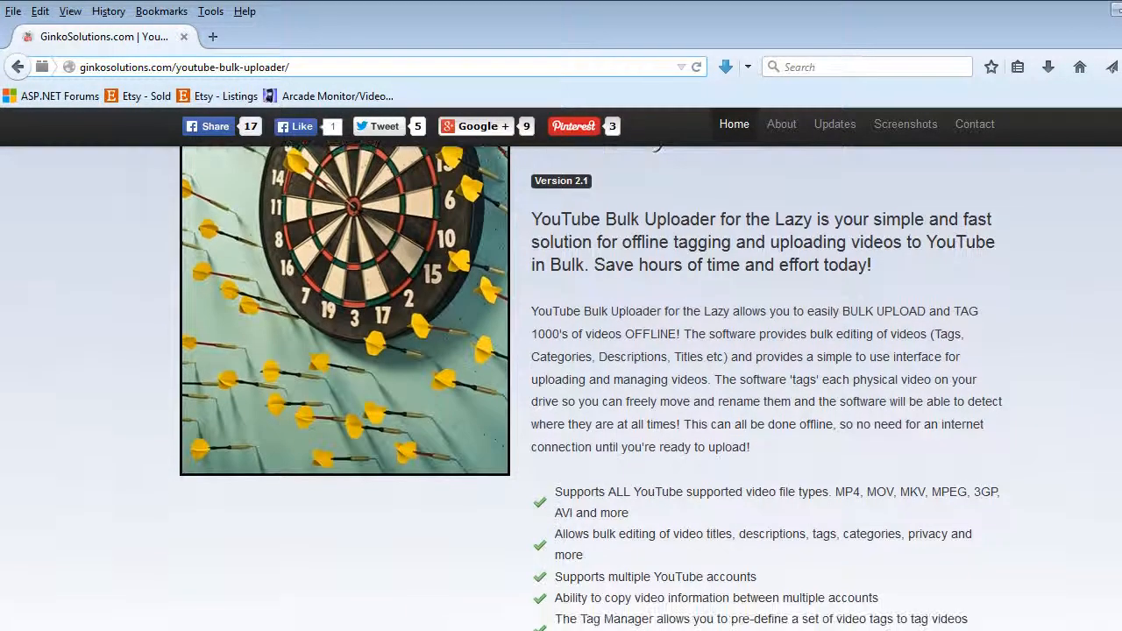
scroll("down", 3)
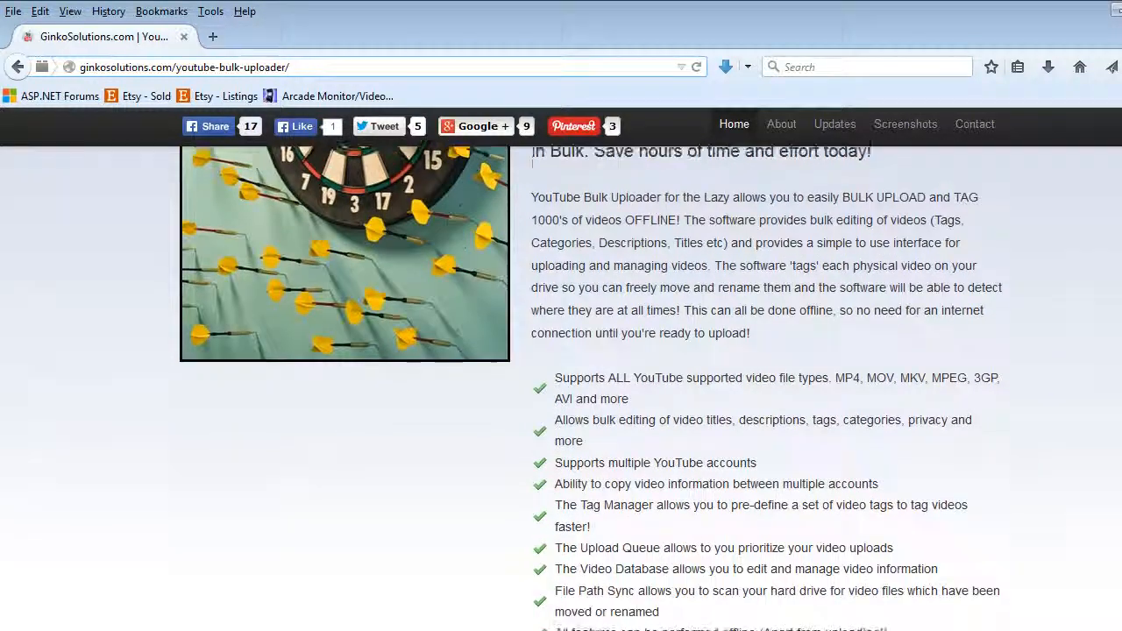
scroll("down", 3)
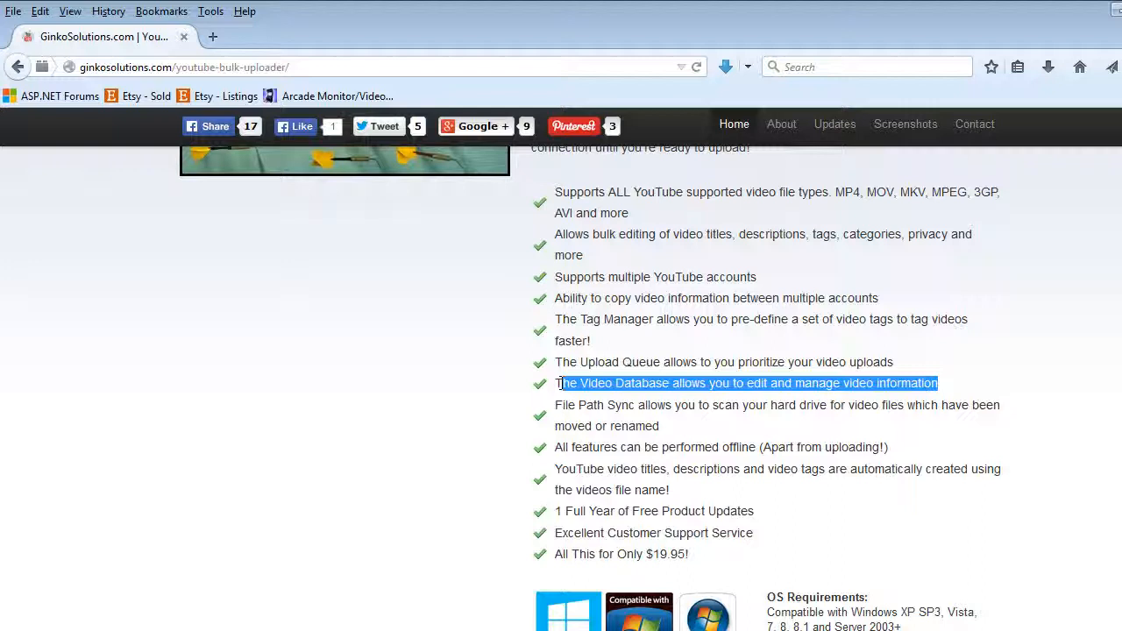
mouse_move(663, 429)
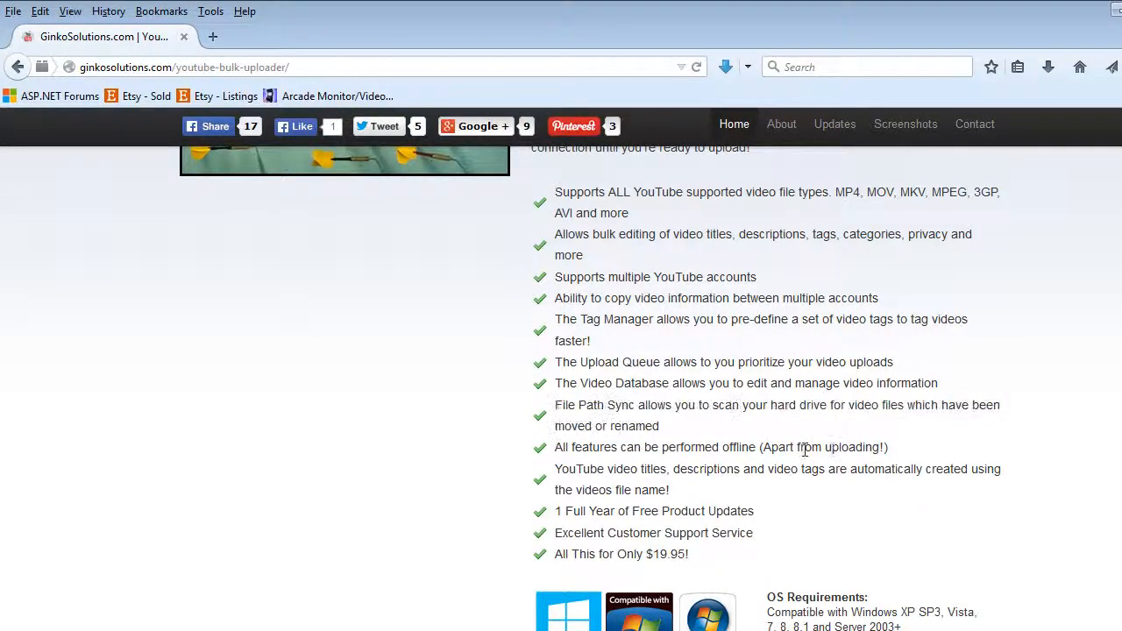
left_click_drag(557, 447, 831, 446)
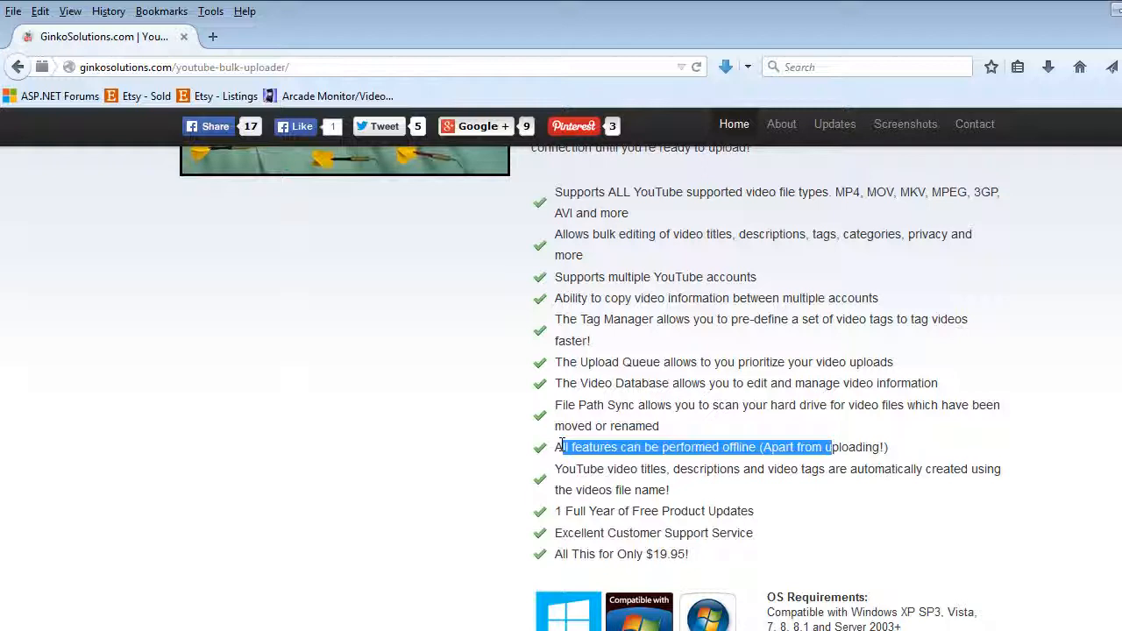
left_click(684, 498)
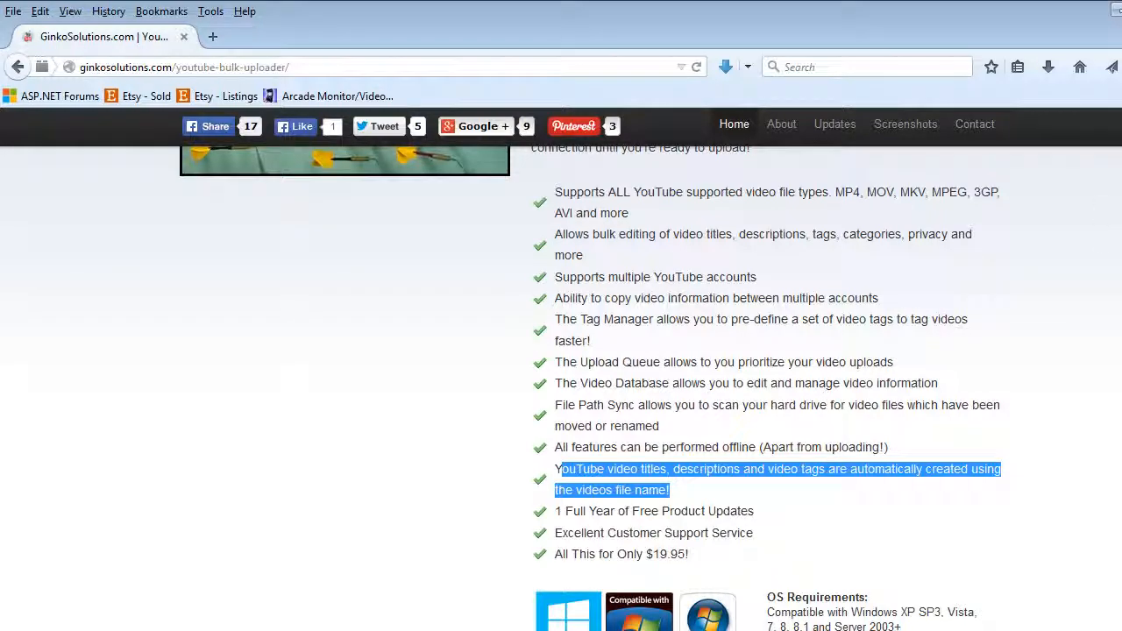
Step: Read through the About text and version update history, then return Home to the product introduction
left_click(835, 122)
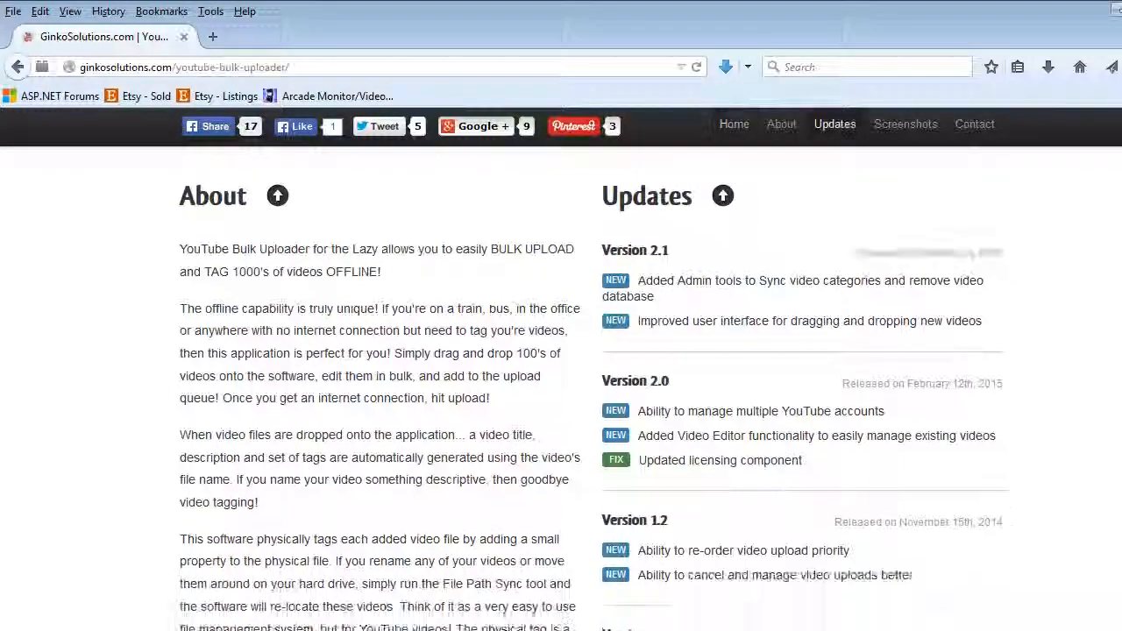
scroll("down", 3)
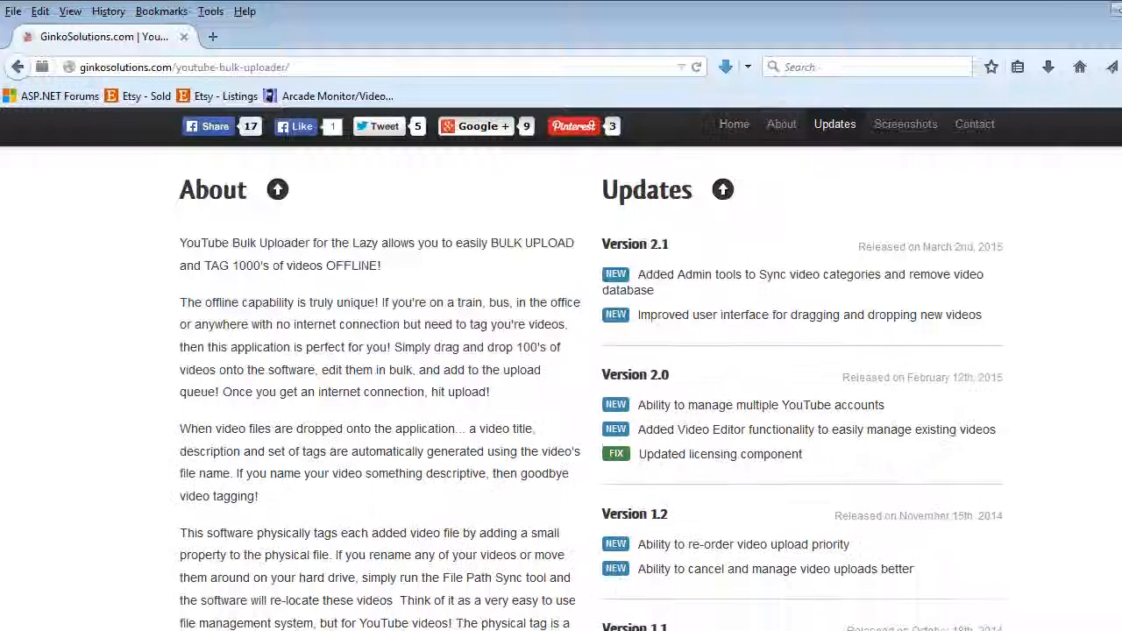
scroll("down", 3)
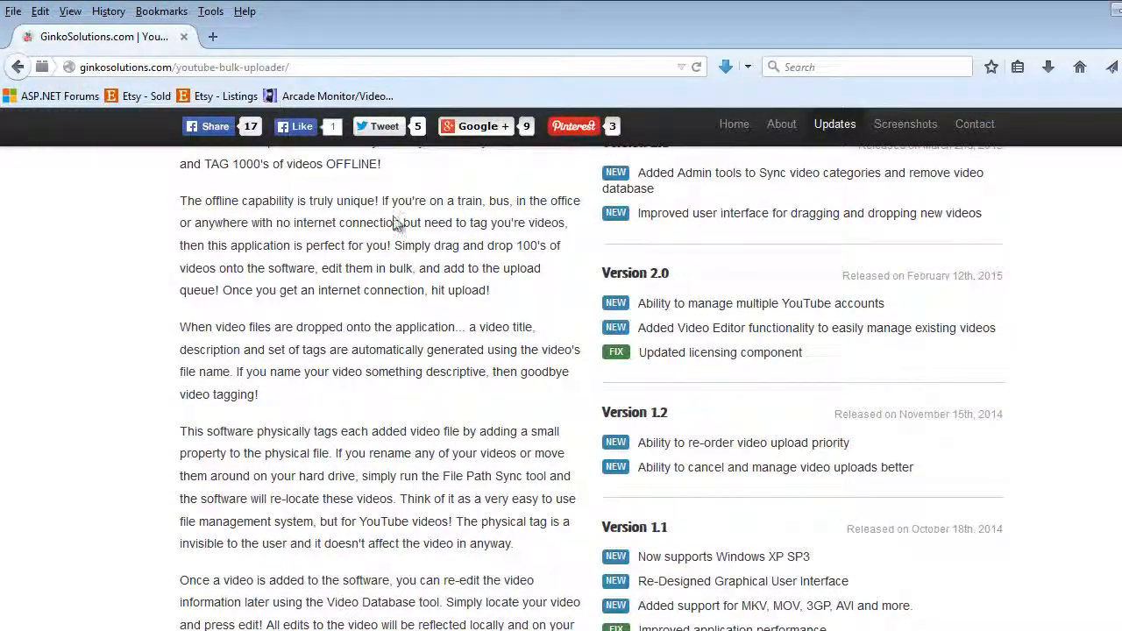
mouse_move(526, 379)
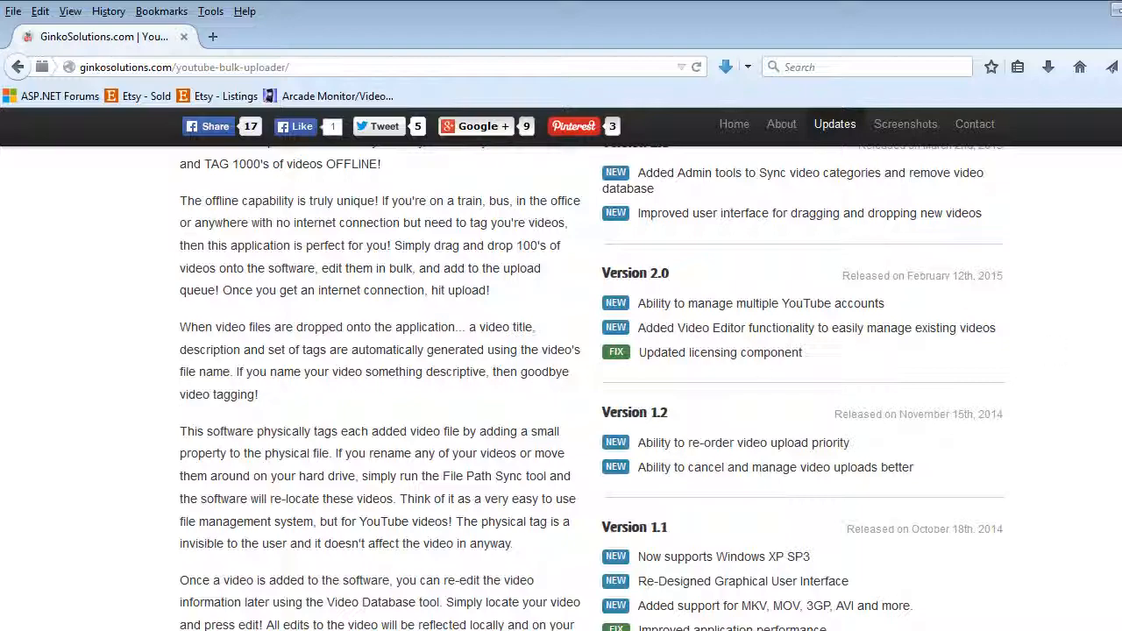
left_click(733, 122)
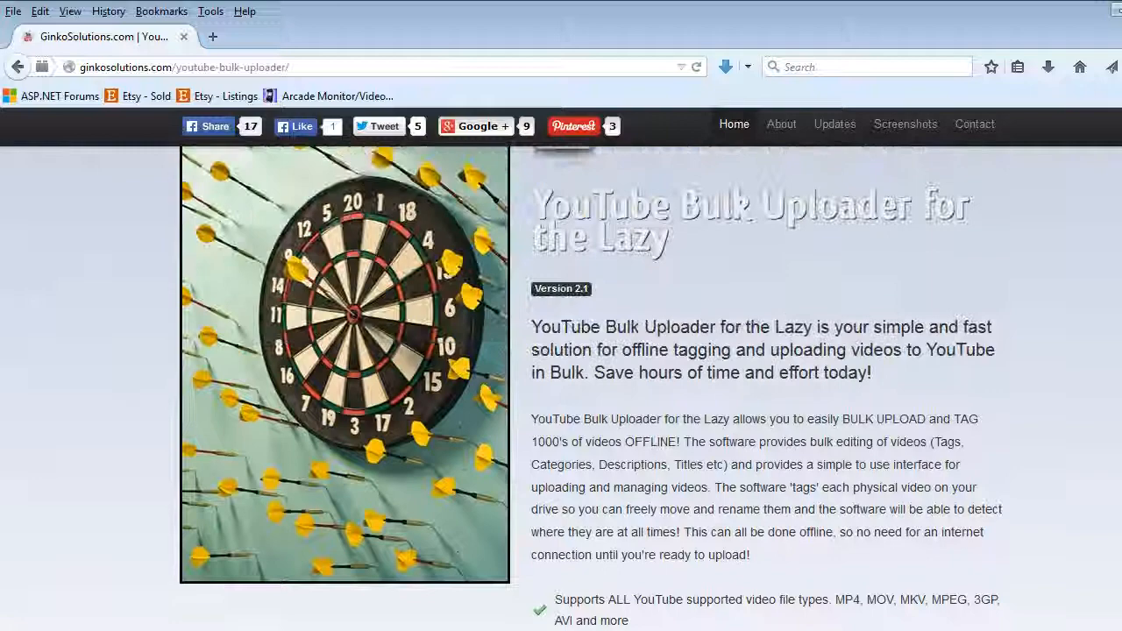
scroll("down", 3)
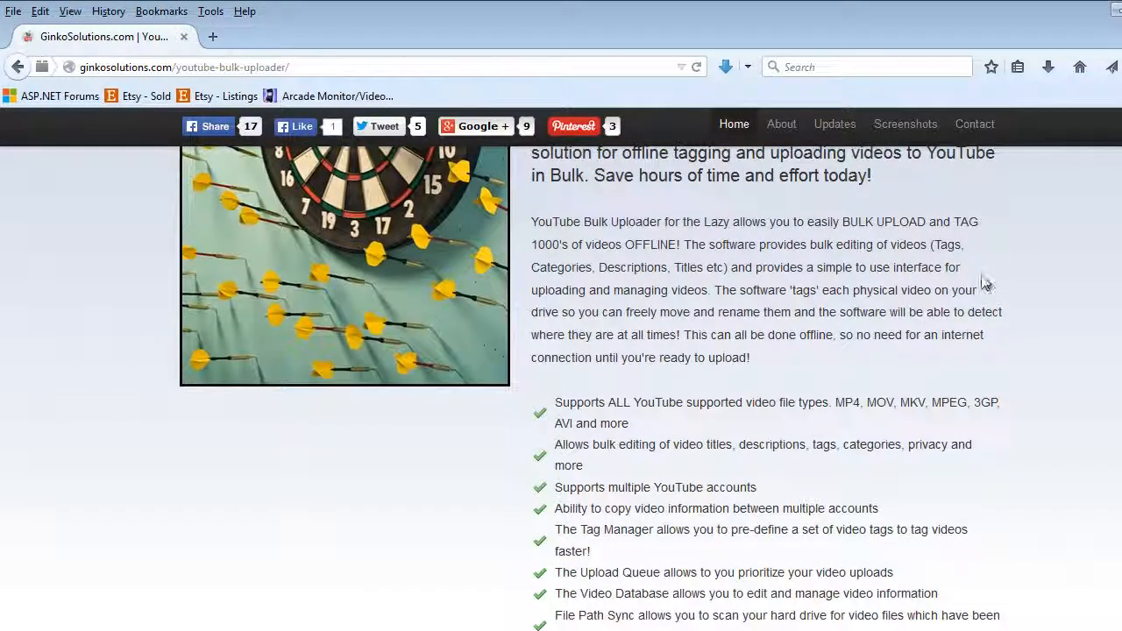